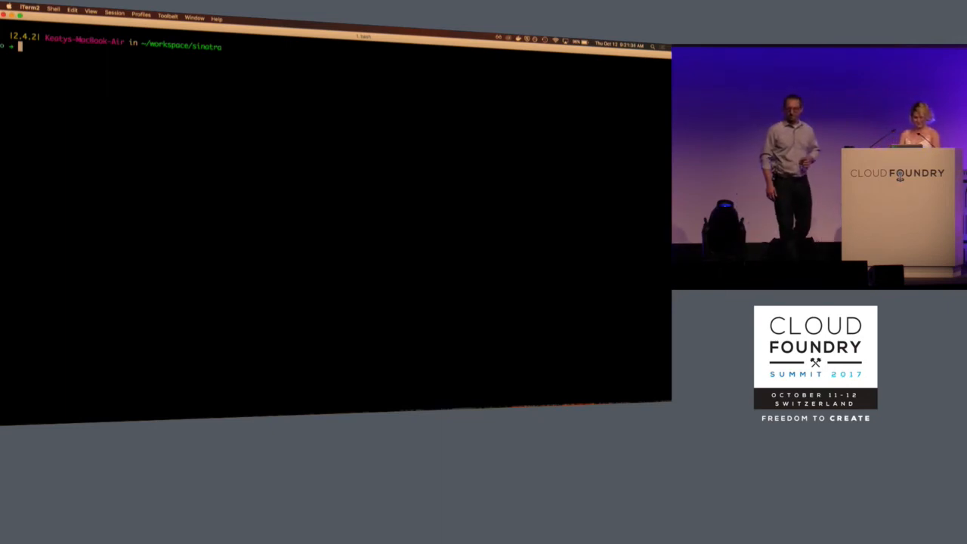
Enter a timed cf local stage command for sinatra with apt v0.0.2 and ruby v1.7.3 buildpack zips
{"action": "type", "text": "time cf local stage sinatra -b ../apt-buildpack-v0.0.2.zip -b ../ruby-buildpack-v1.7.3.zip"}
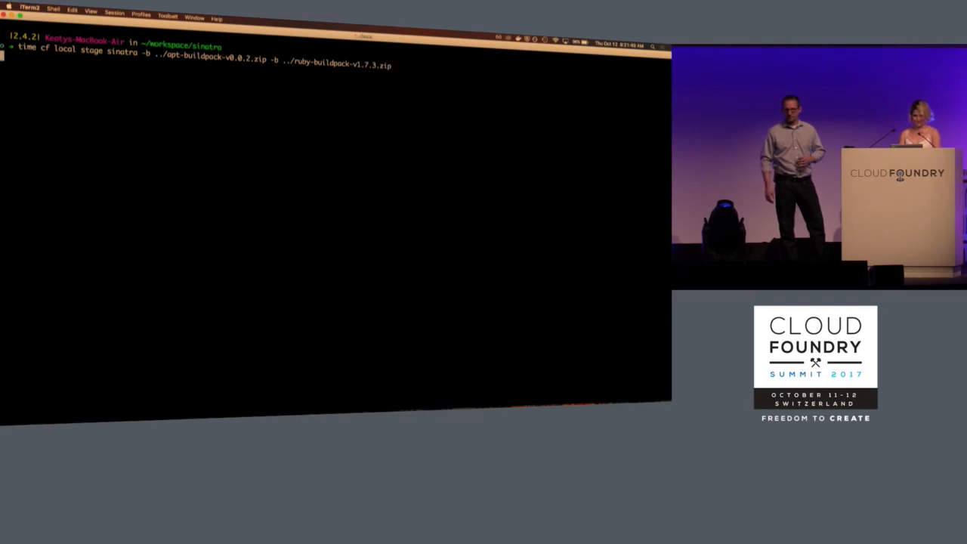
Run the staging until 'Successfully staged', then queue cf local run sinatra -p 8080
{"action": "key", "text": "Return"}
{"action": "type", "text": "cf local run sinatra -p 8888"}
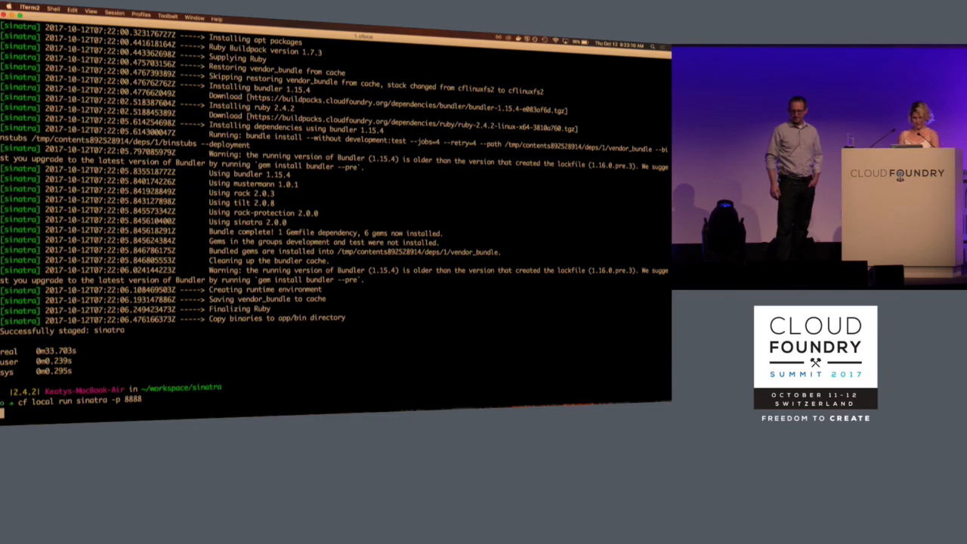
Run the staged sinatra app locally on port 8080 under WEBrick
{"action": "key", "text": "Return"}
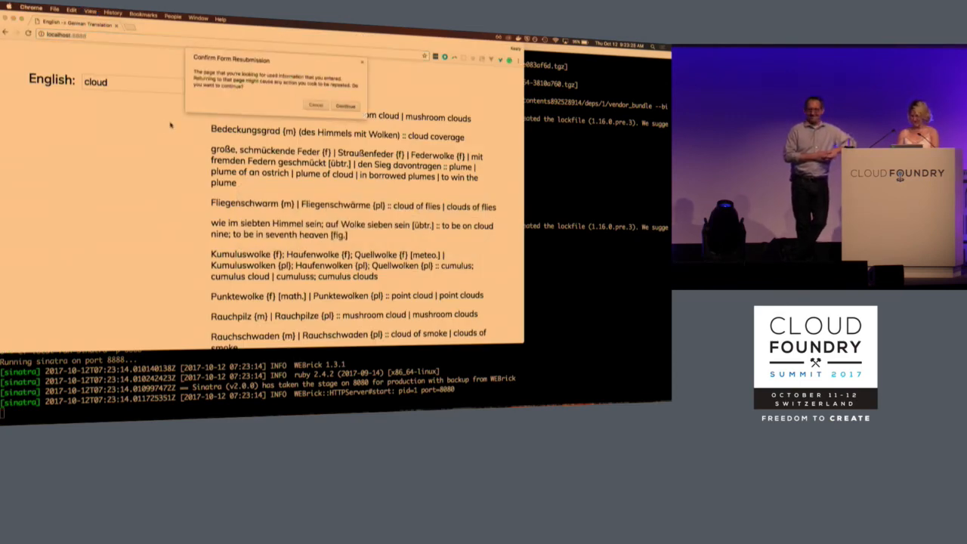
Reload the localhost page and confirm form resubmission to fetch 'cloud' translations again
{"action": "left_click", "coordinate": [344, 106]}
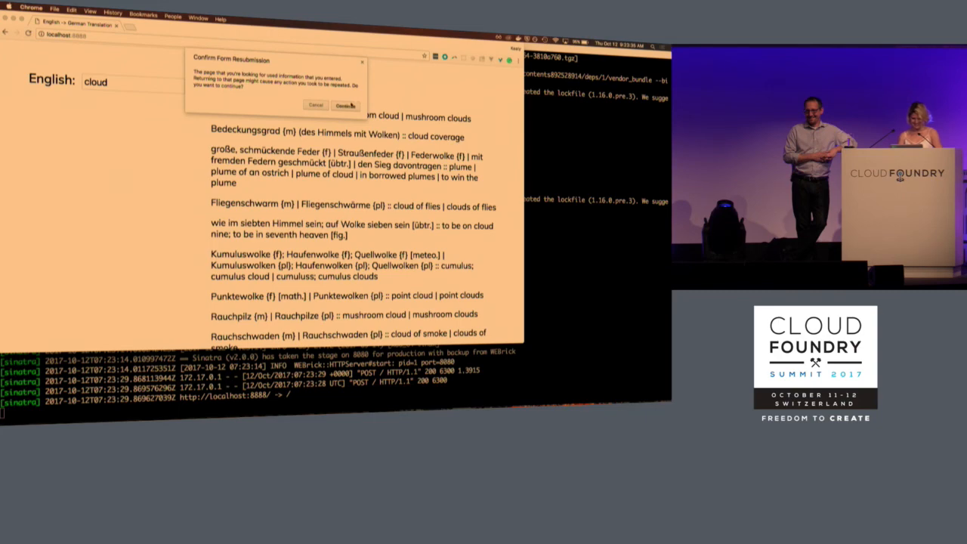
{"action": "left_click", "coordinate": [345, 105]}
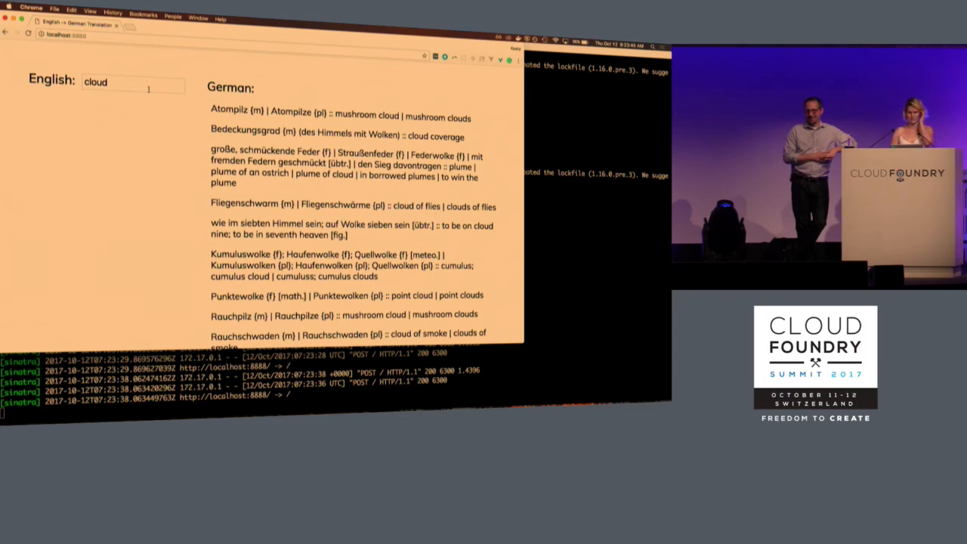
Replace 'cloud' with 'kitten' in the English text field
{"action": "left_click", "coordinate": [133, 81]}
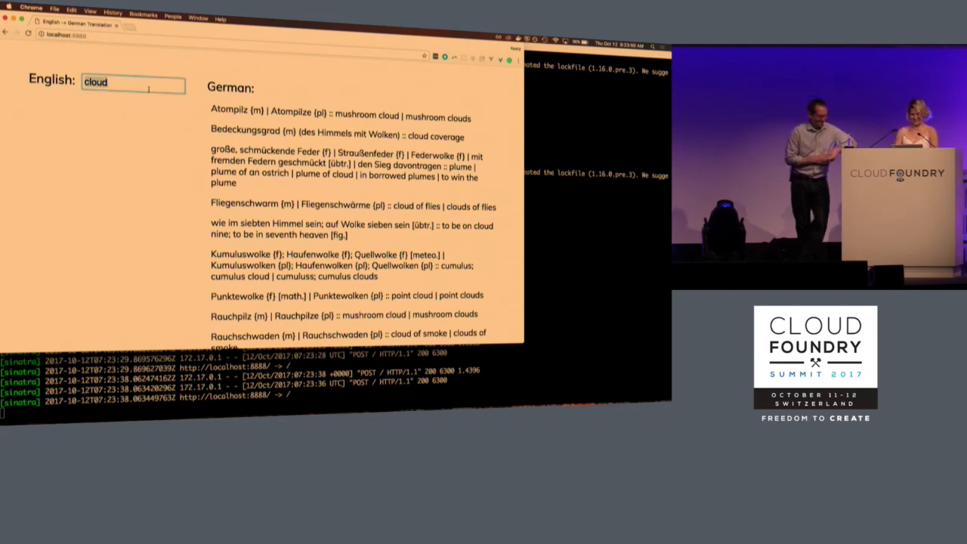
{"action": "type", "text": "kit"}
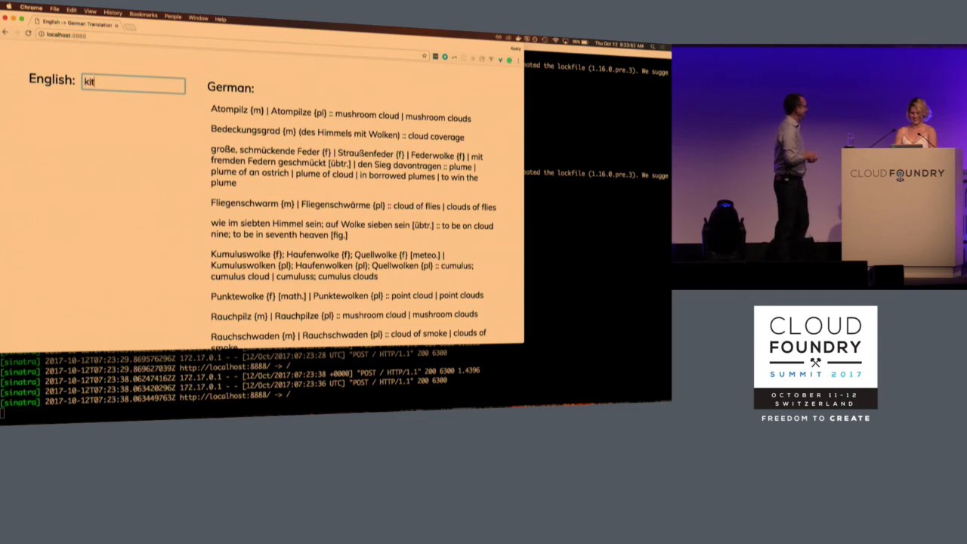
{"action": "type", "text": "ten"}
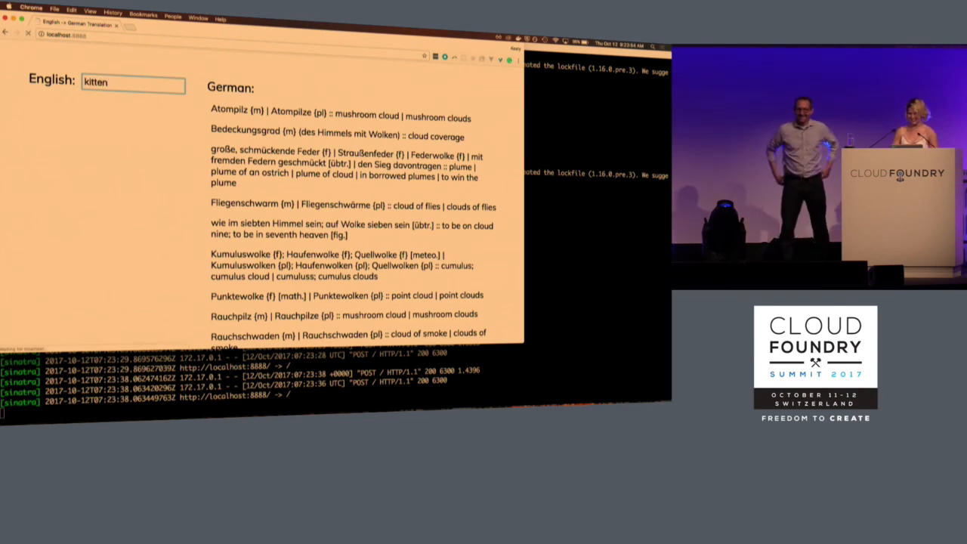